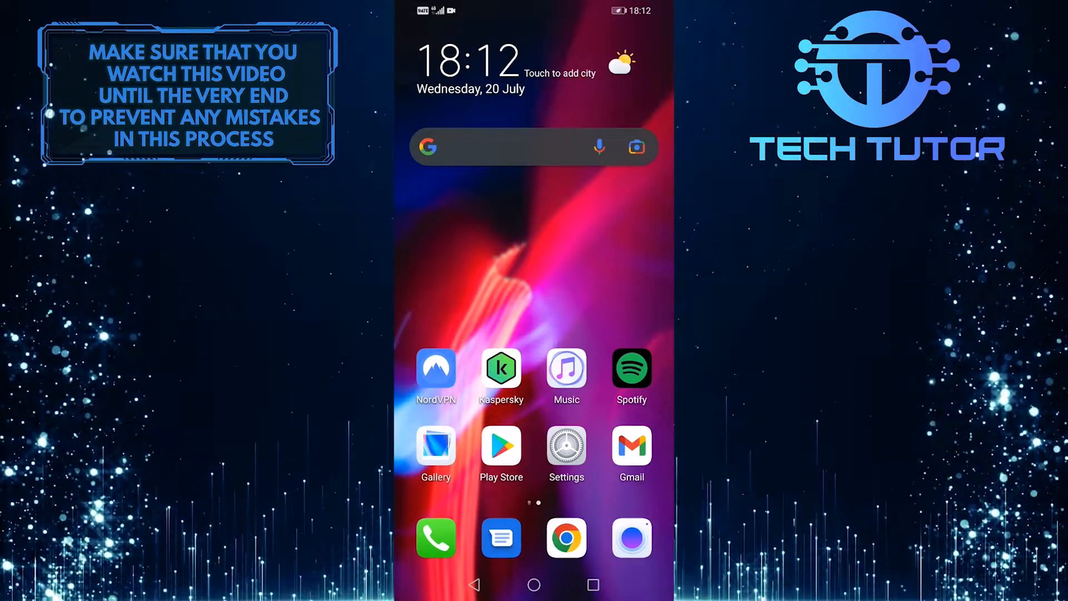
Launch Spotify and go to Your Library to see the saved playlists
click(631, 375)
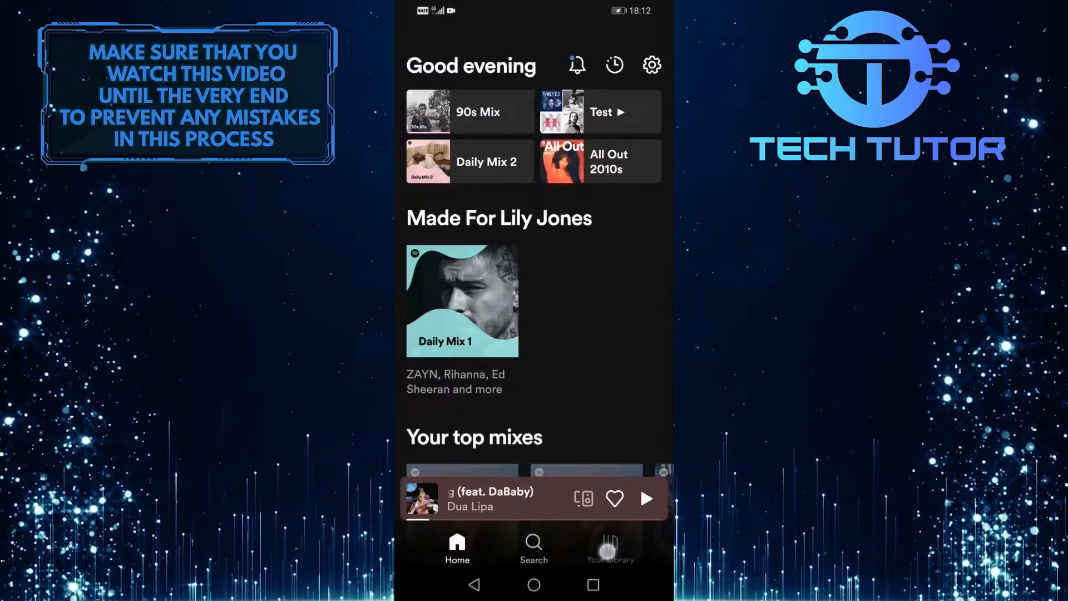
click(609, 549)
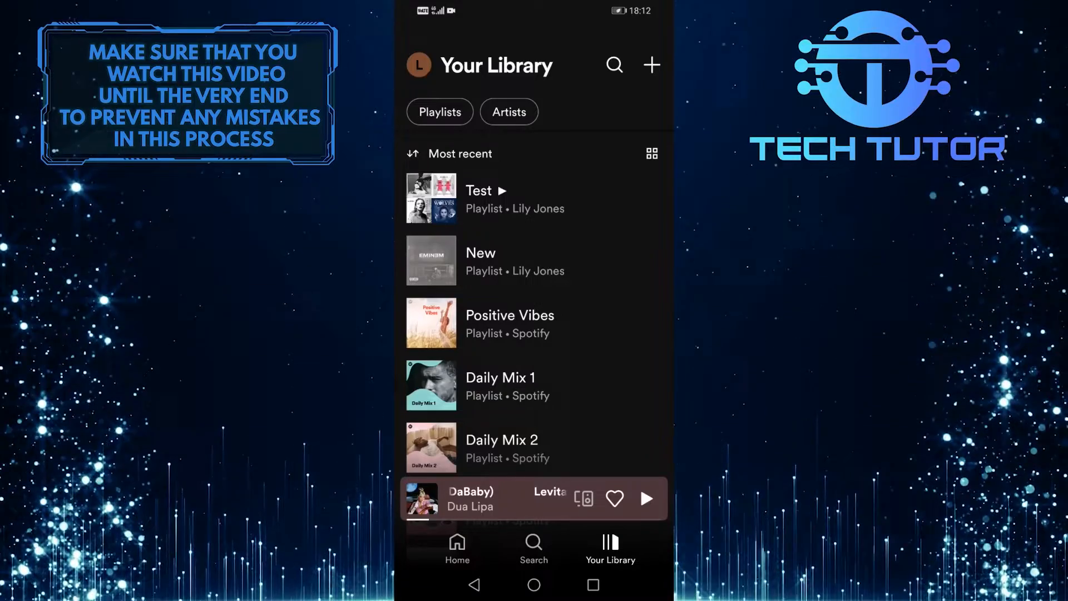
Create a new empty playlist named Offline
click(650, 65)
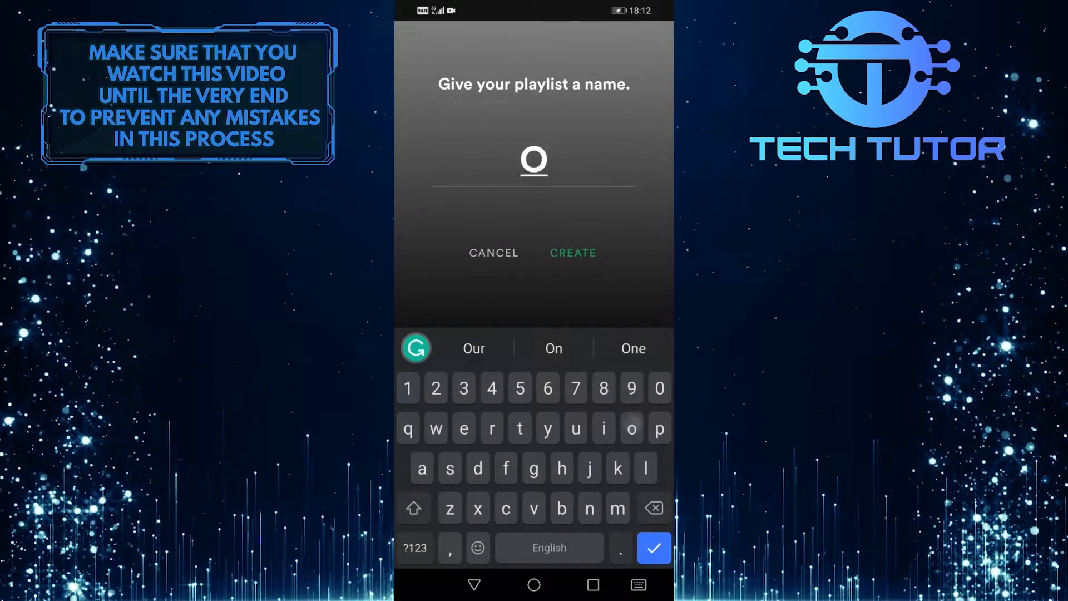
text(fflin)
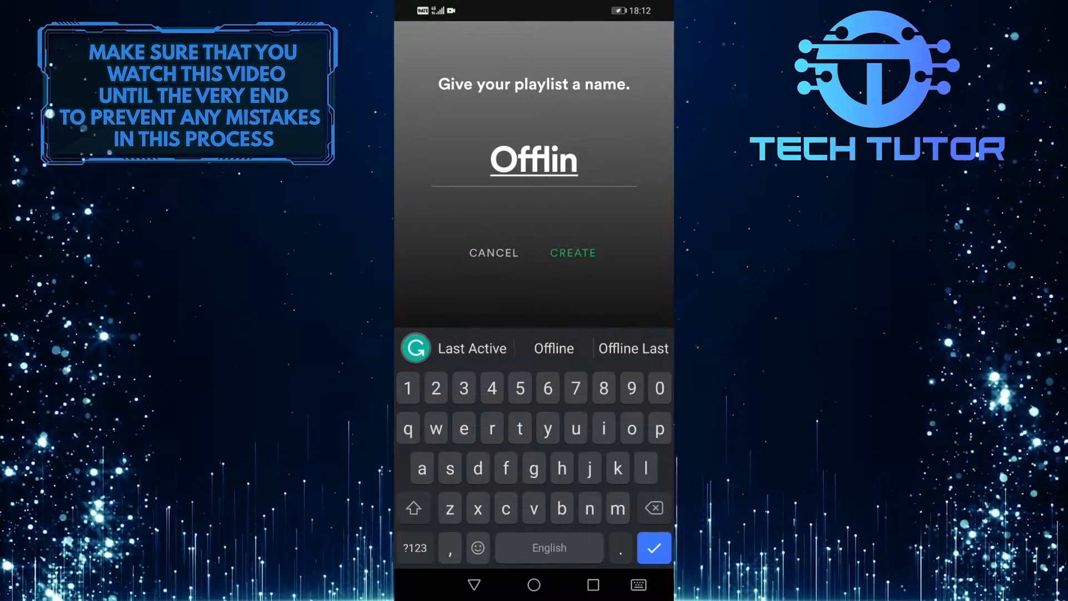
click(573, 252)
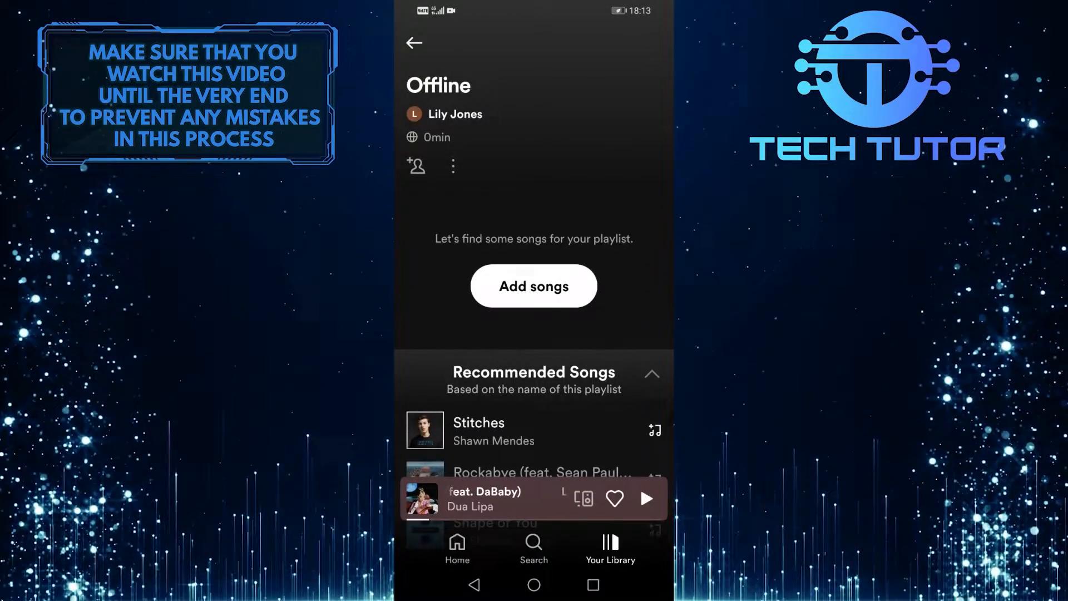
Add songs such as A.D.H.D and Still Livin' to Offline, download them, and return home
click(533, 286)
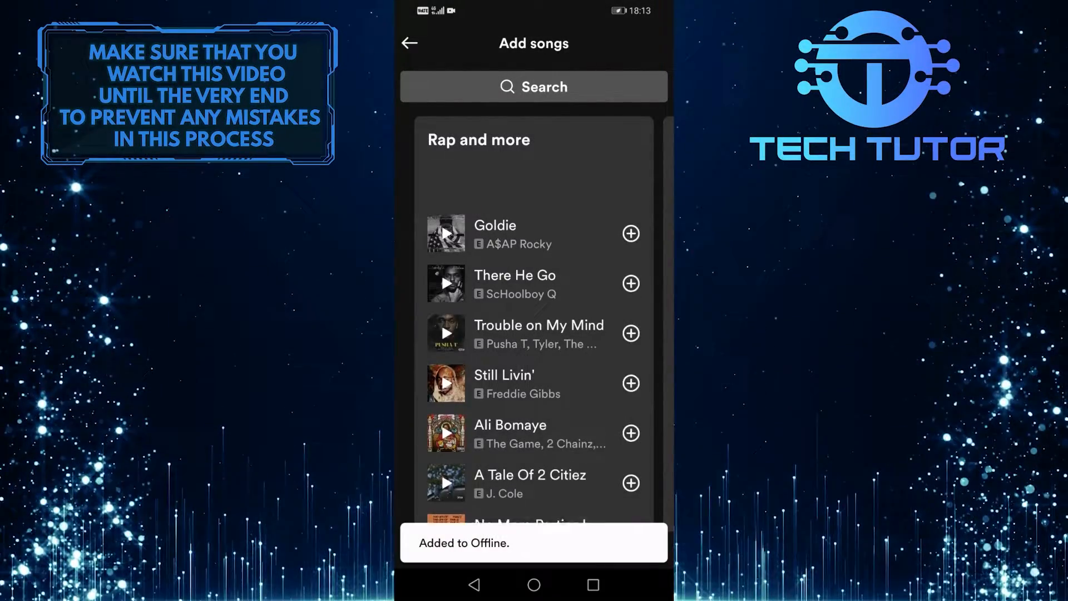
scroll(down, 3)
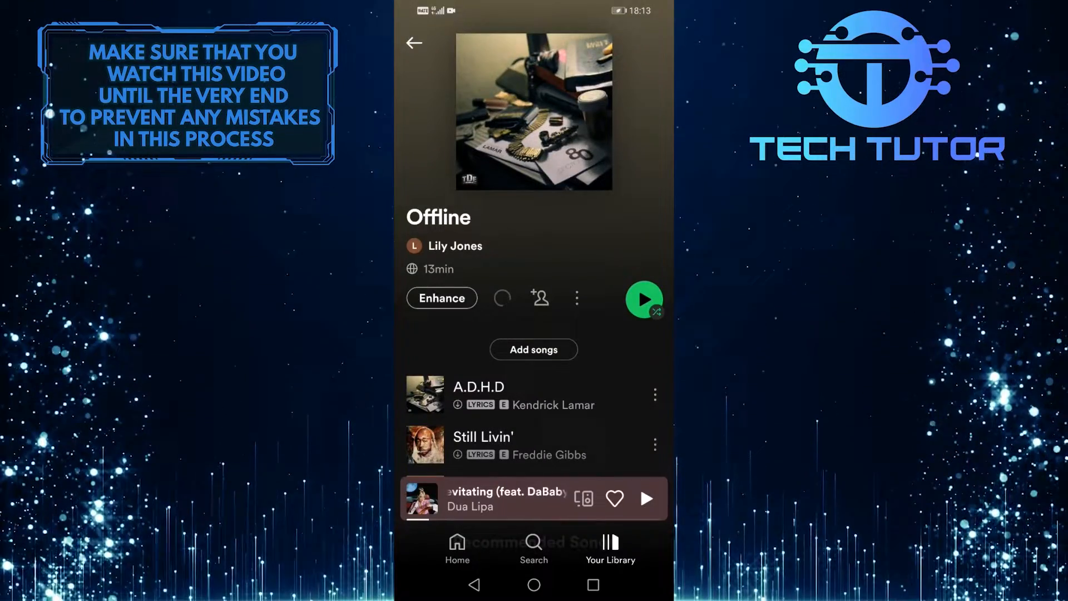
click(502, 298)
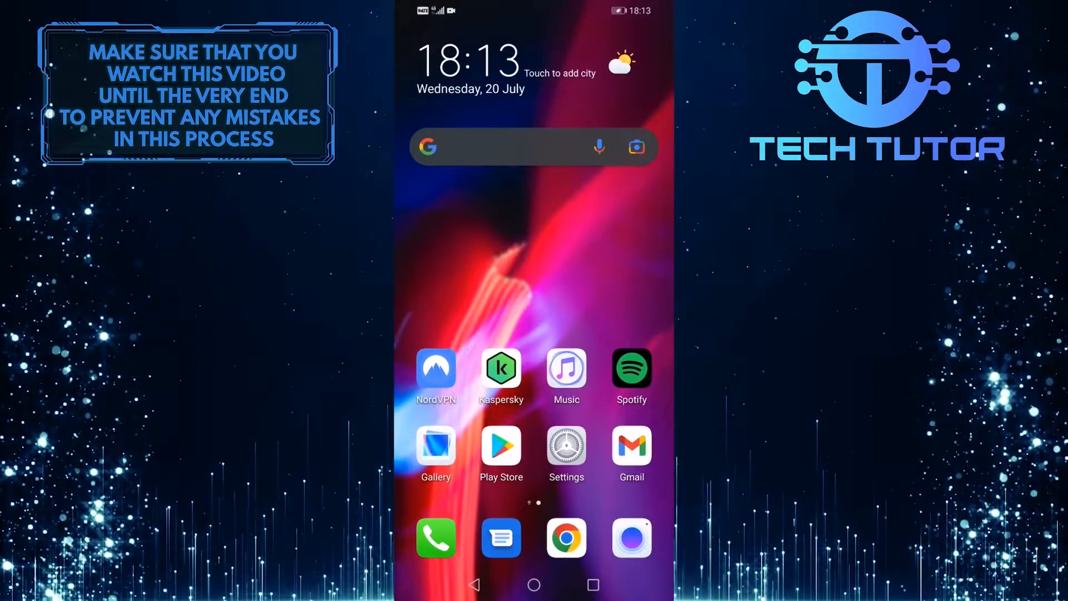
Turn on airplane mode in Settings, then start playing A.D.H.D from the Offline playlist
click(565, 449)
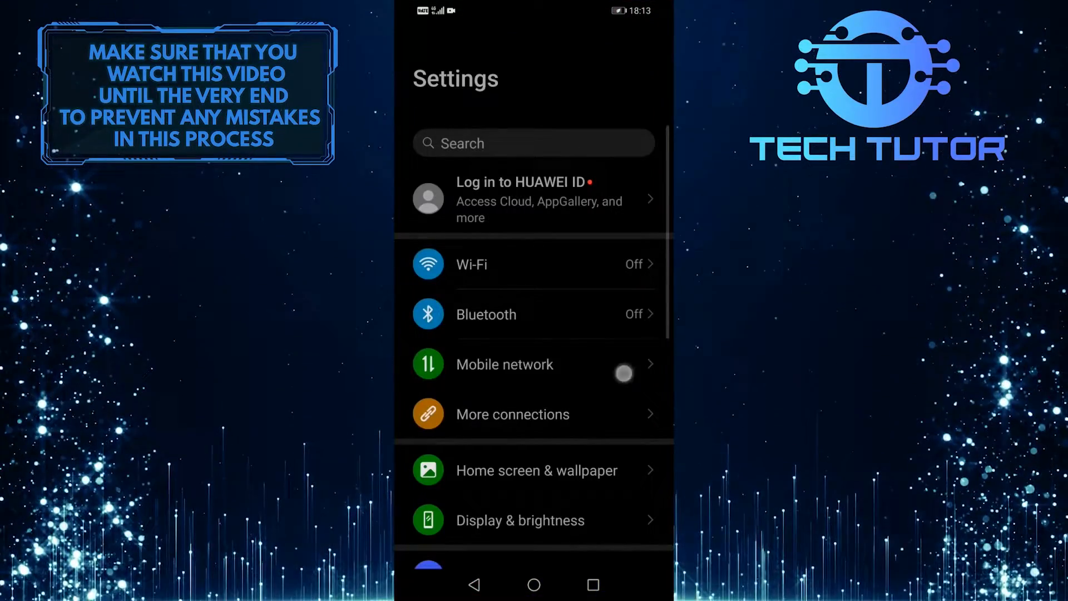
click(504, 364)
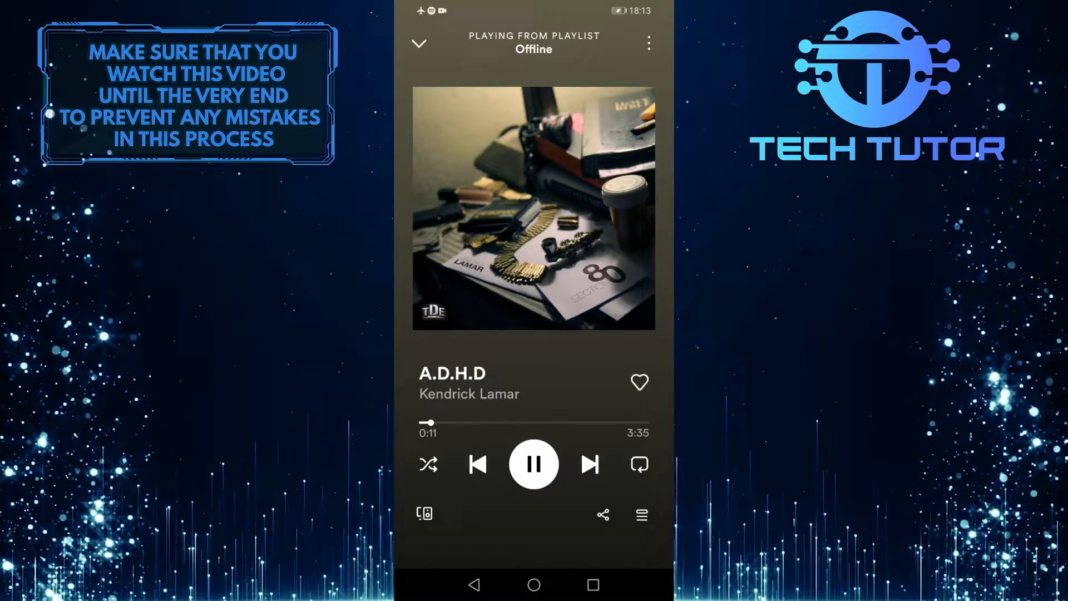
Skip ahead to No More Parties In LA while still offline
click(588, 464)
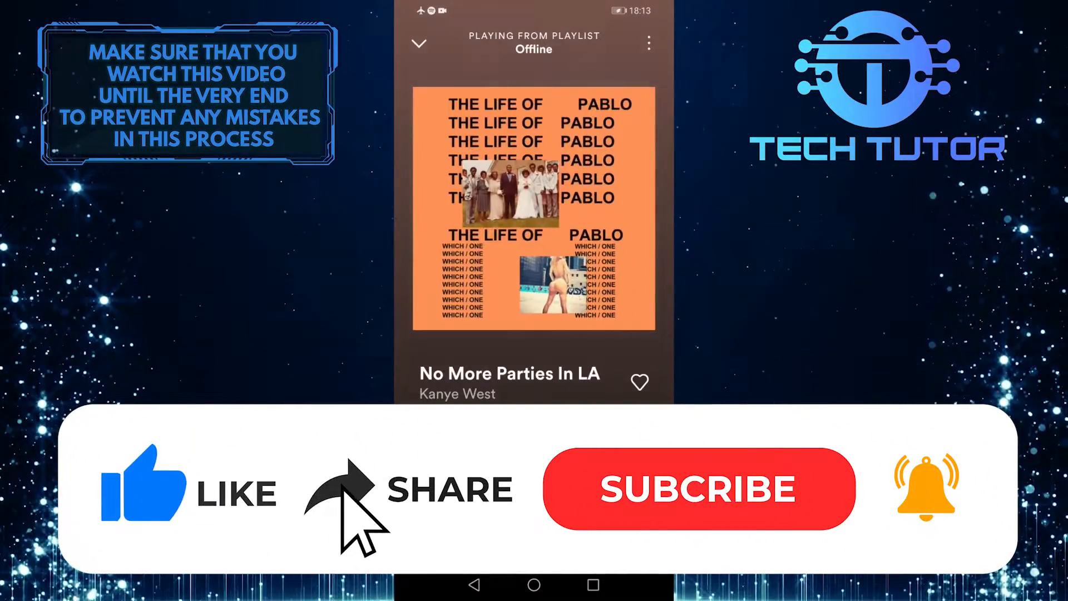
click(697, 488)
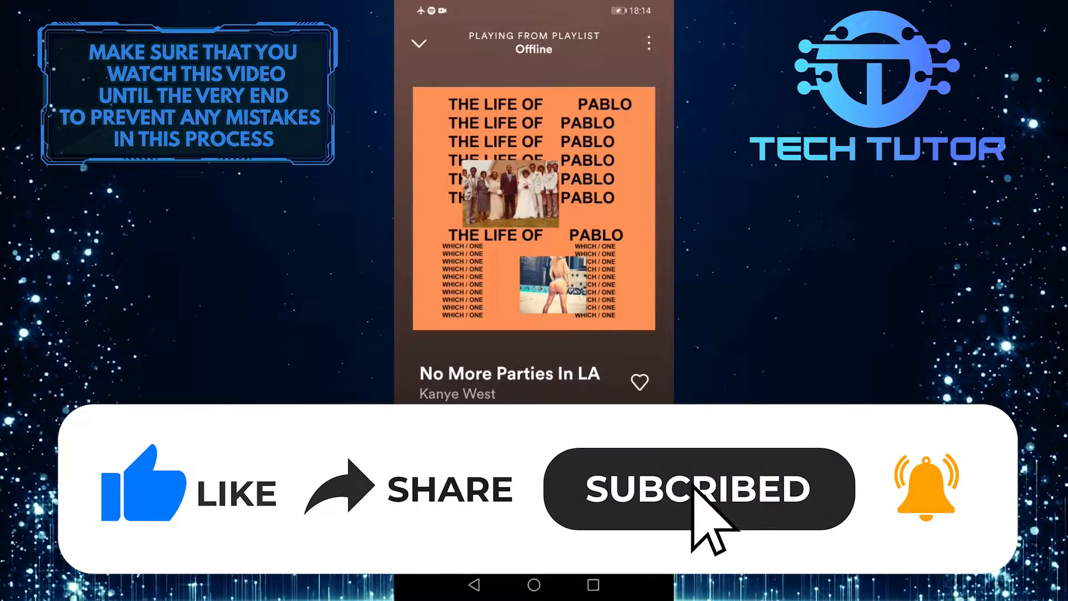